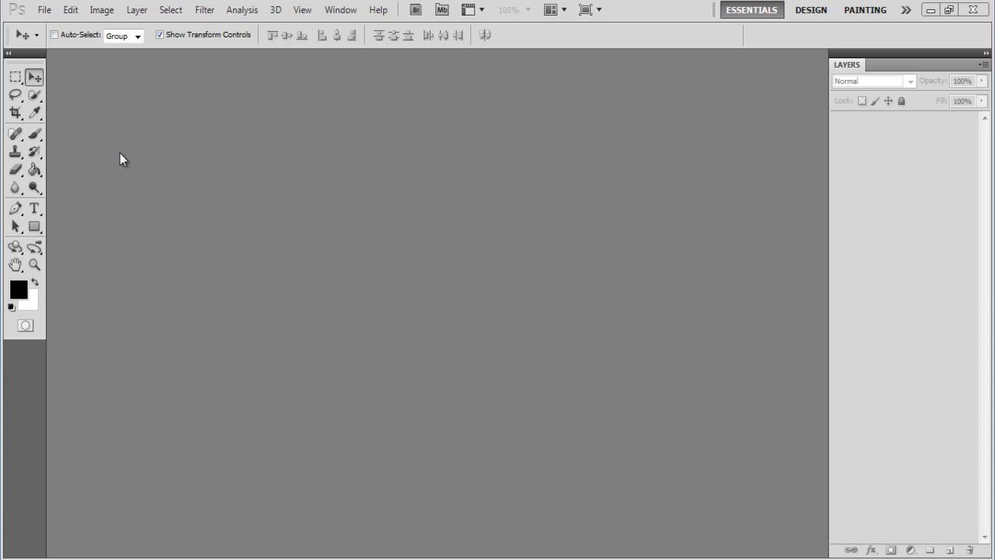
mouse_move(62, 54)
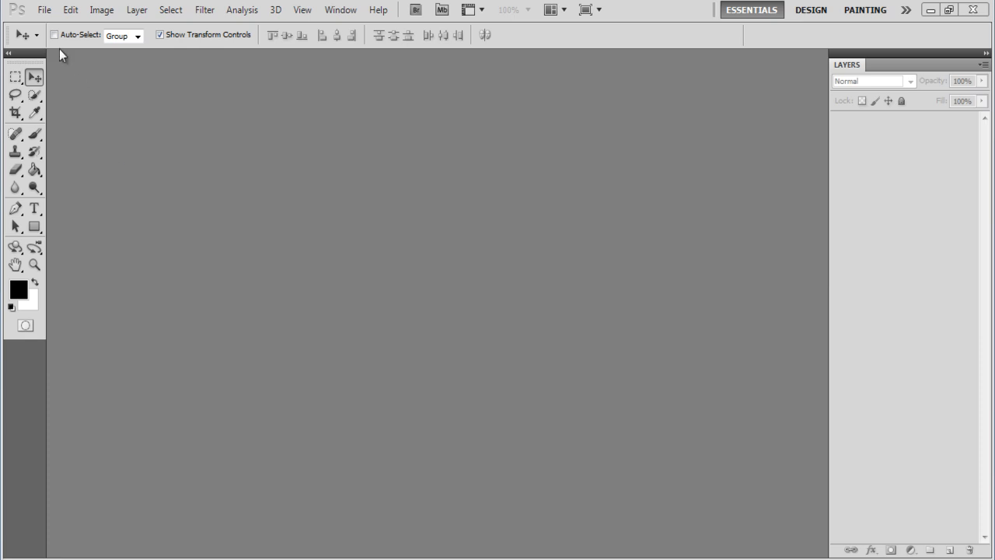
- Open Image.JPG from the Desktop through File > Open
left_click(44, 11)
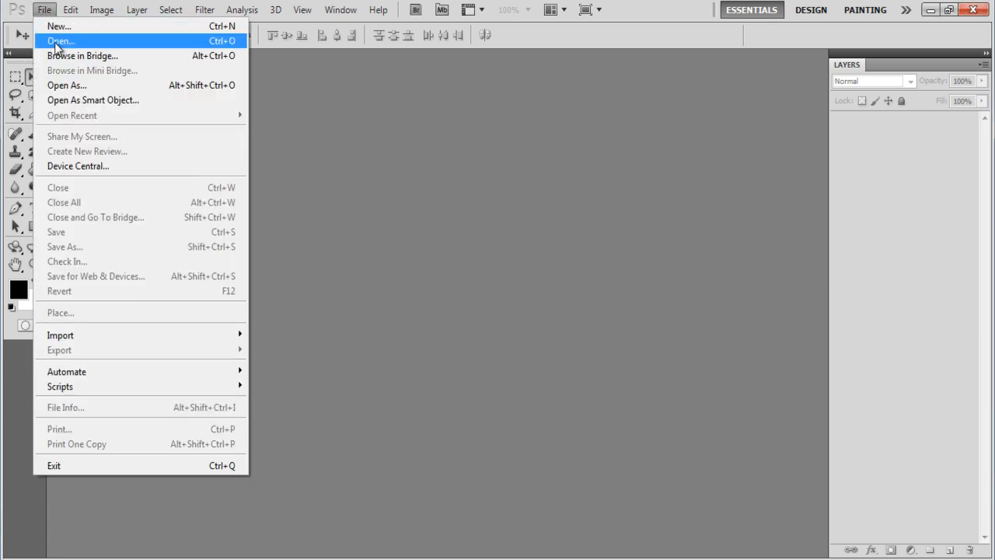
left_click(60, 40)
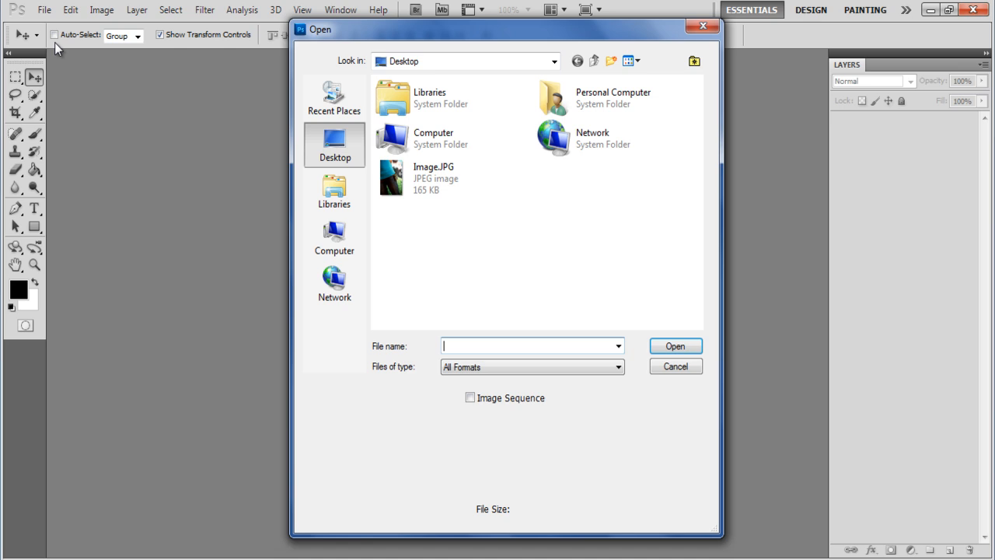
mouse_move(353, 166)
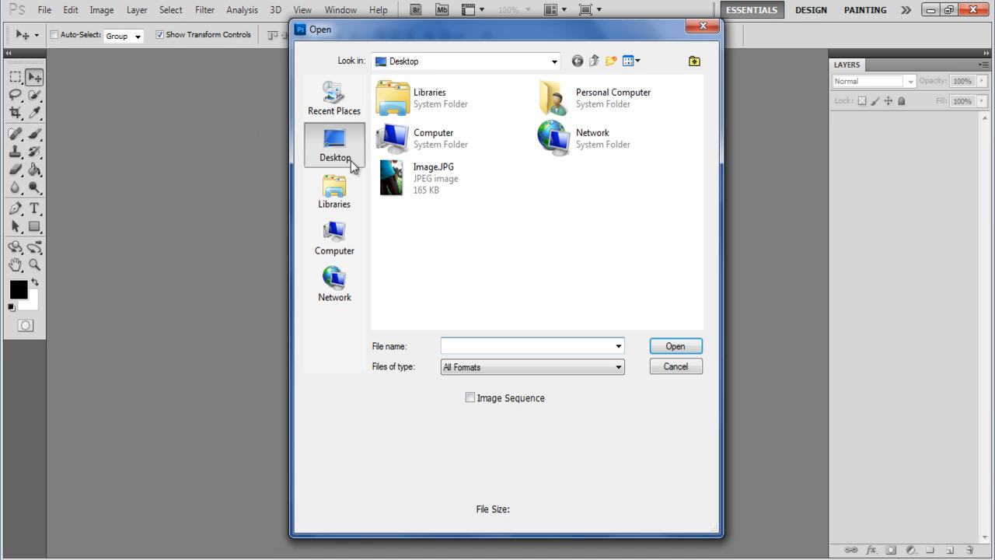
left_click(434, 177)
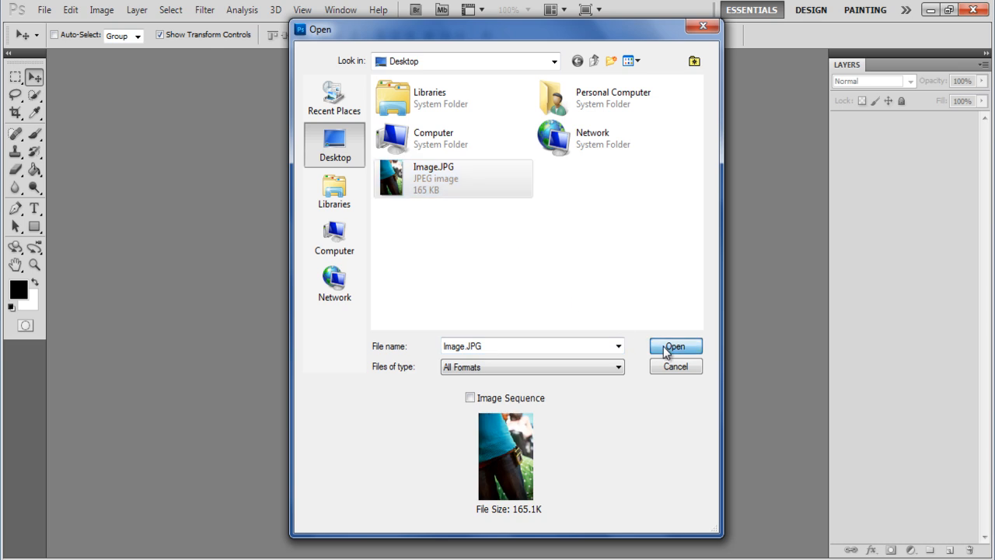
left_click(674, 346)
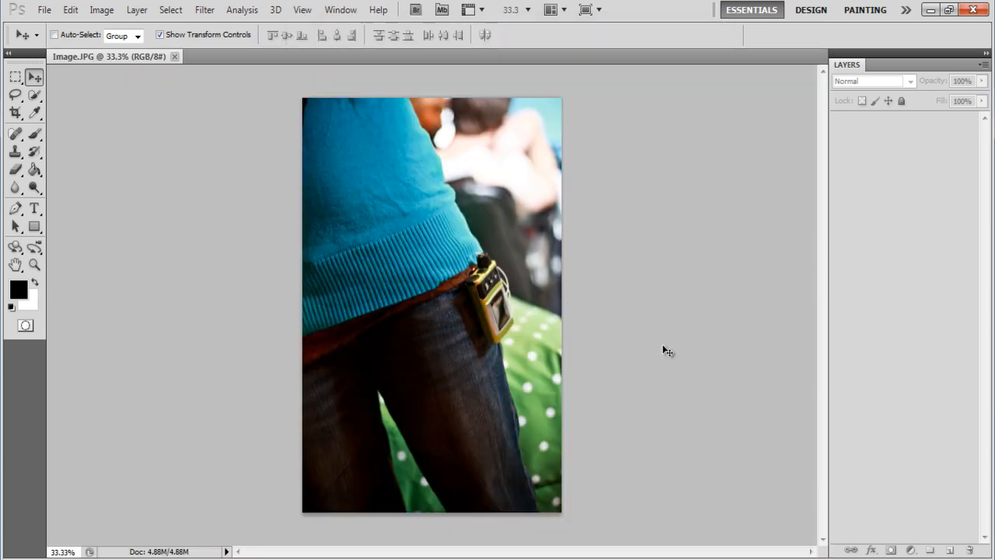
- Switch to the freehand Lasso tool to trace the blue sweater
left_click(431, 303)
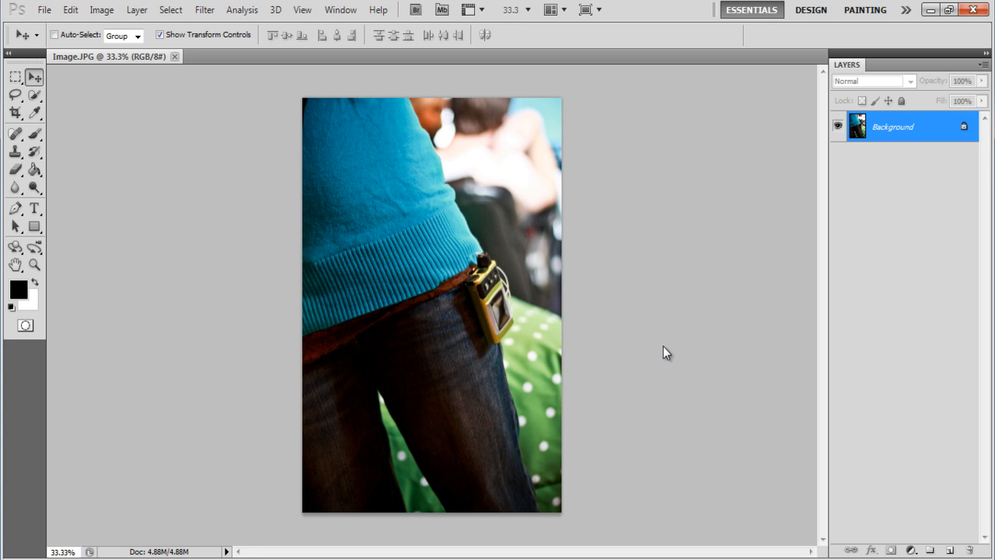
left_click(14, 94)
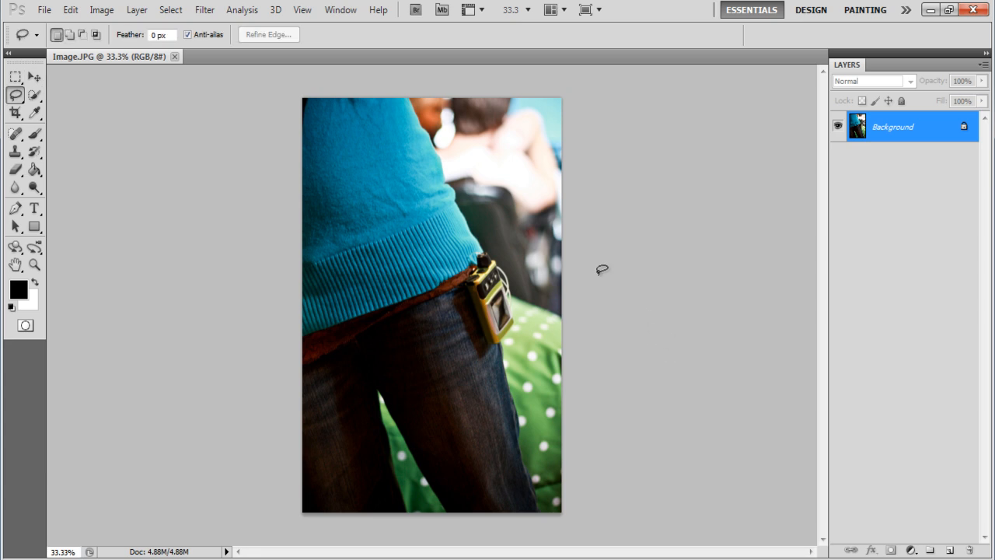
mouse_move(412, 92)
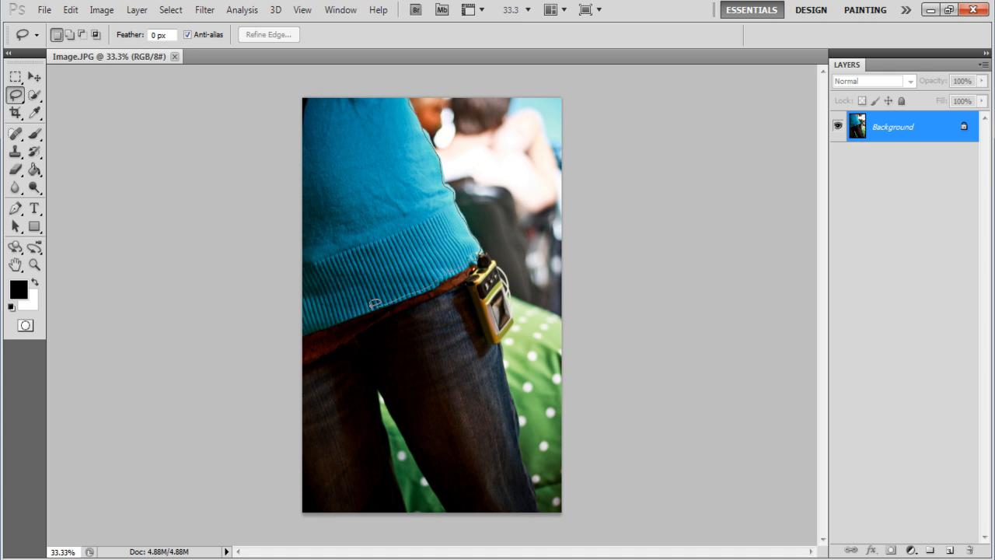
mouse_move(296, 321)
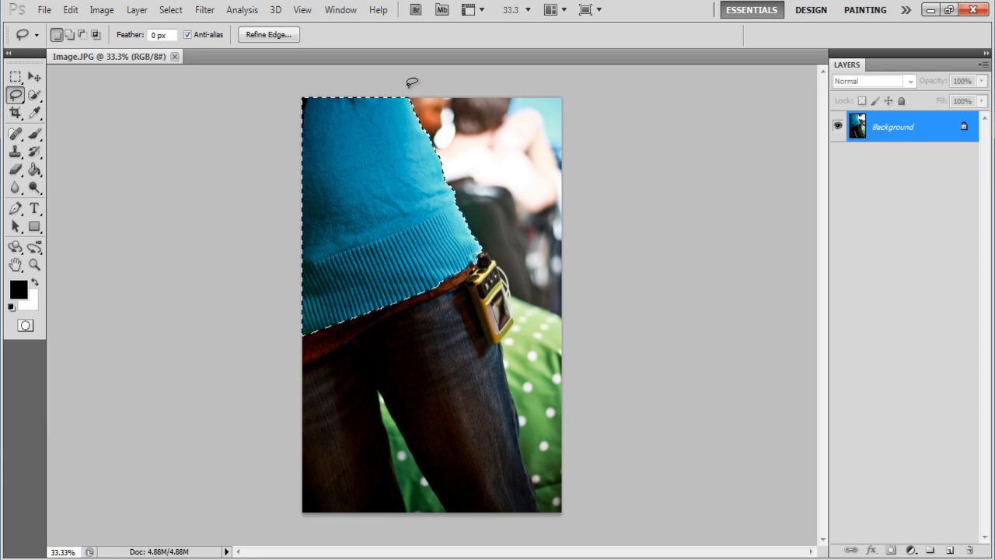
- Invert the selection to the background and add a Channel Mixer adjustment layer
left_click(170, 10)
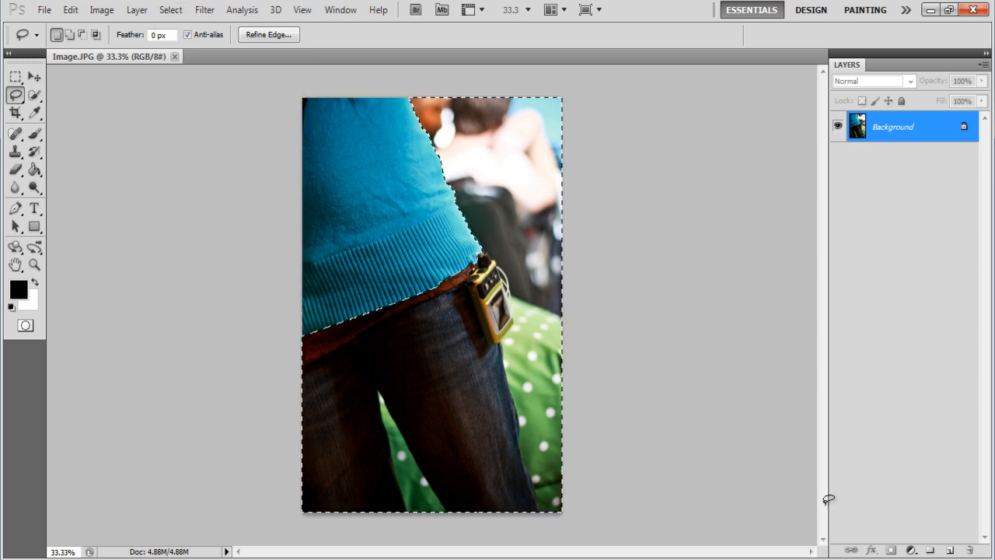
left_click(912, 549)
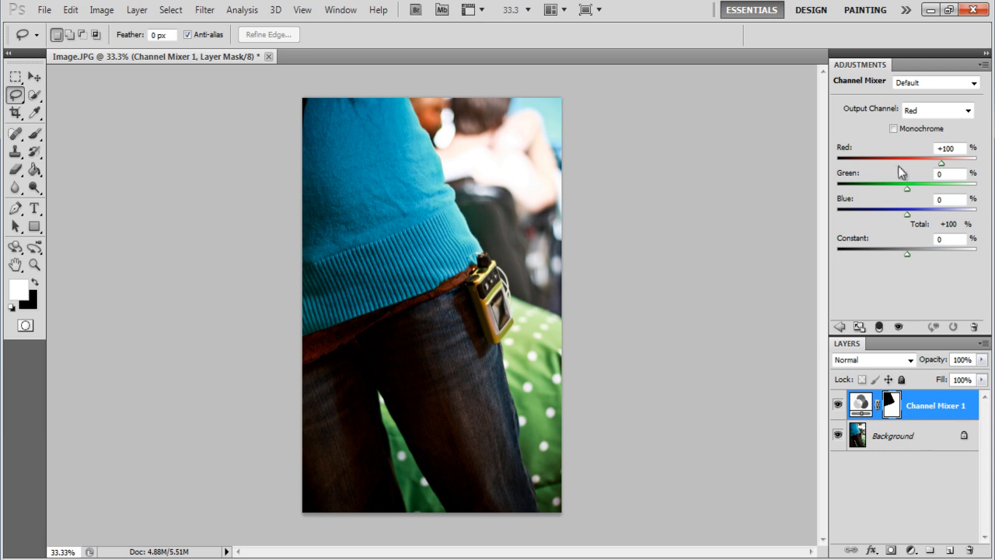
- Set the Channel Mixer to Monochrome with Red 100, Green 50, Blue -50
left_click(894, 129)
type("100")
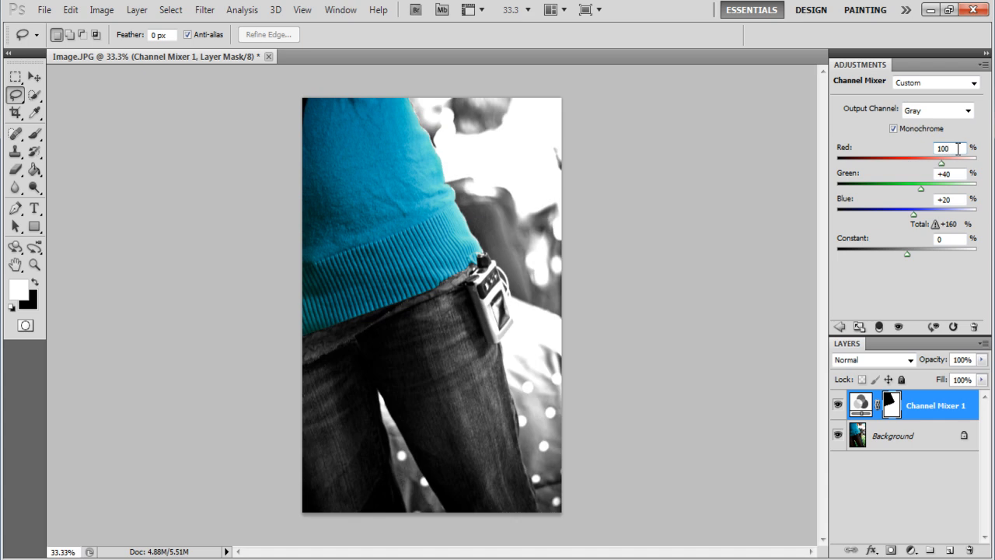
triple_click(949, 174)
type("50")
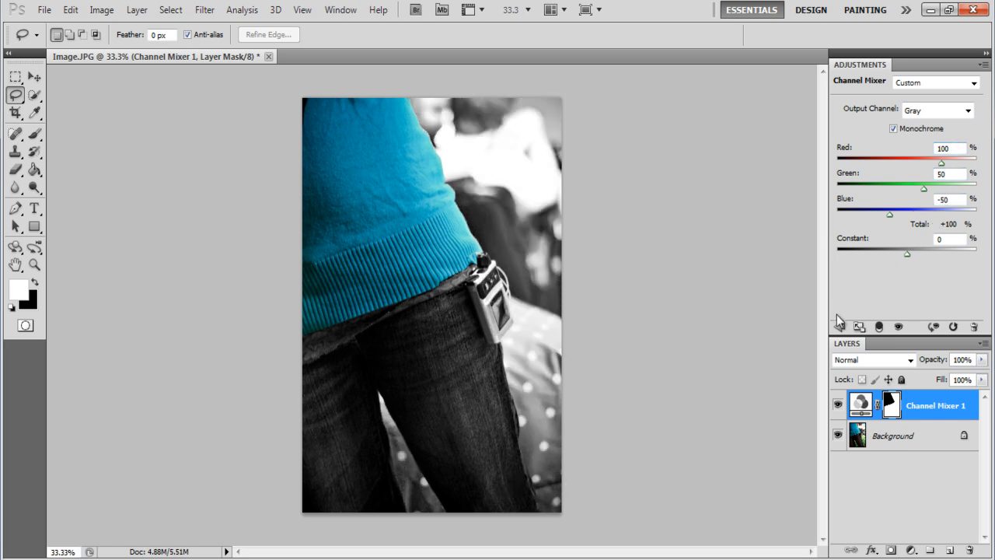
left_click(913, 550)
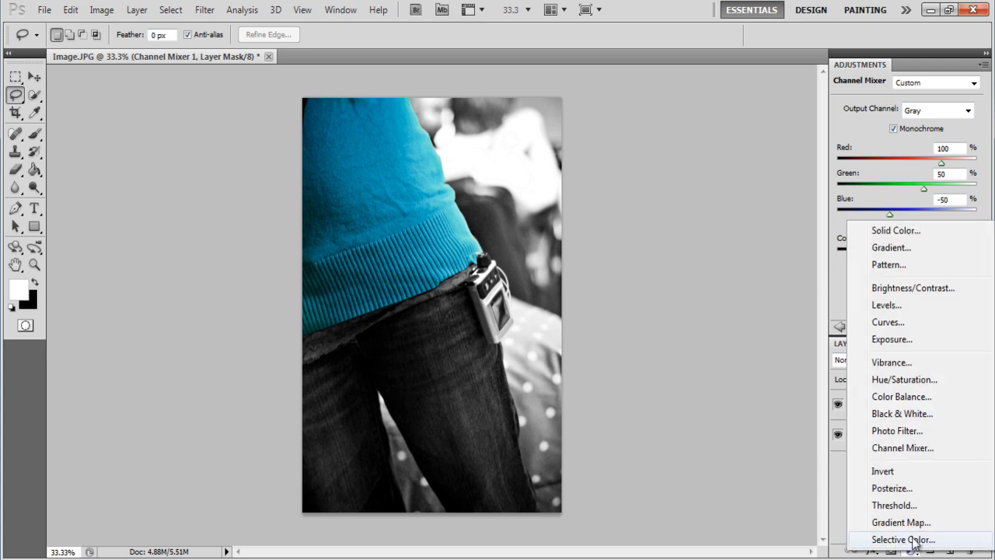
- Add a Color Balance layer on Midtones with Cyan-Red 50 and Yellow-Blue -50
left_click(901, 396)
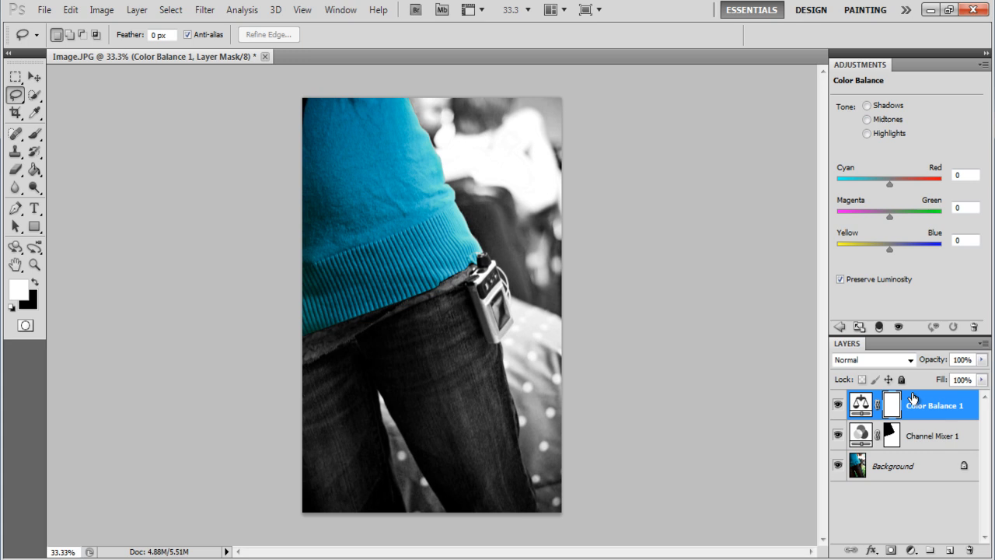
left_click(866, 119)
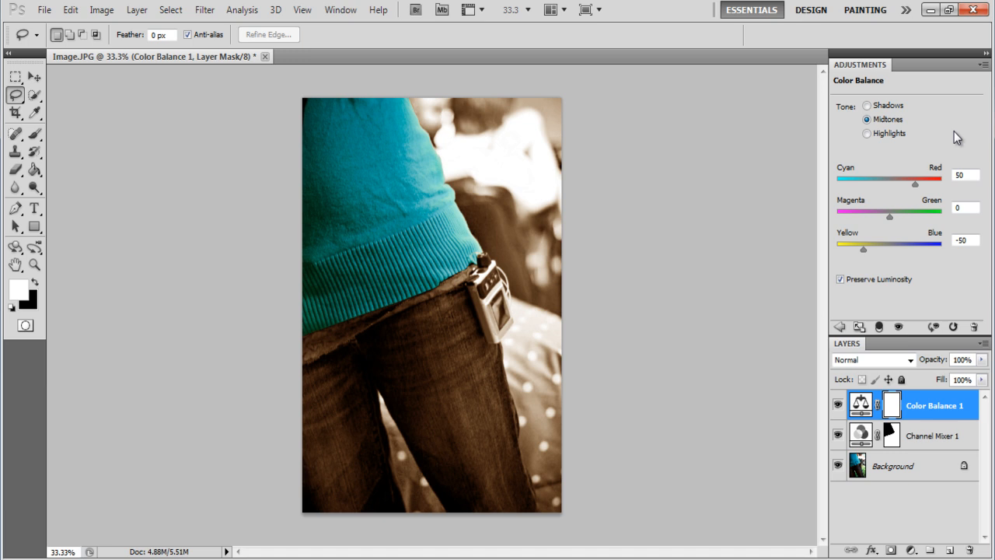
mouse_move(785, 153)
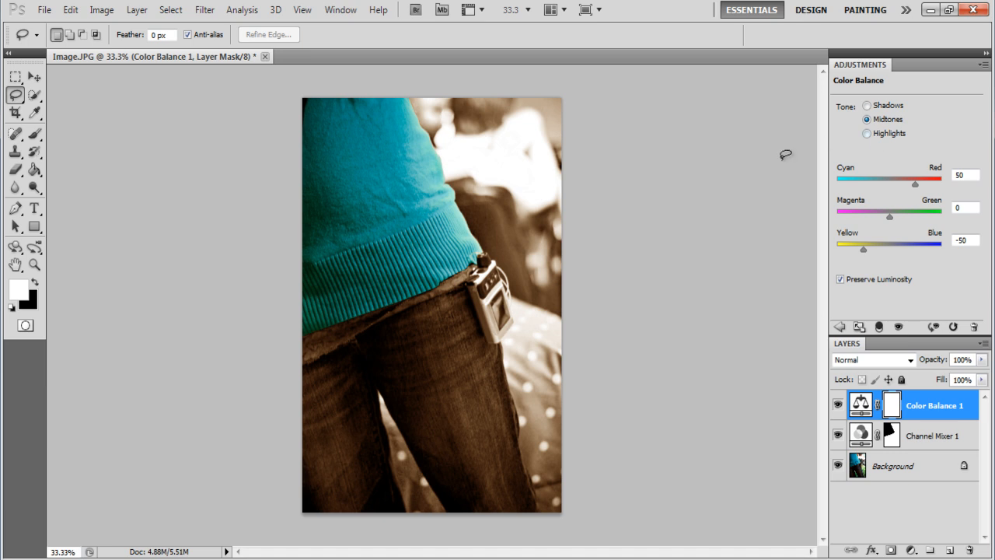